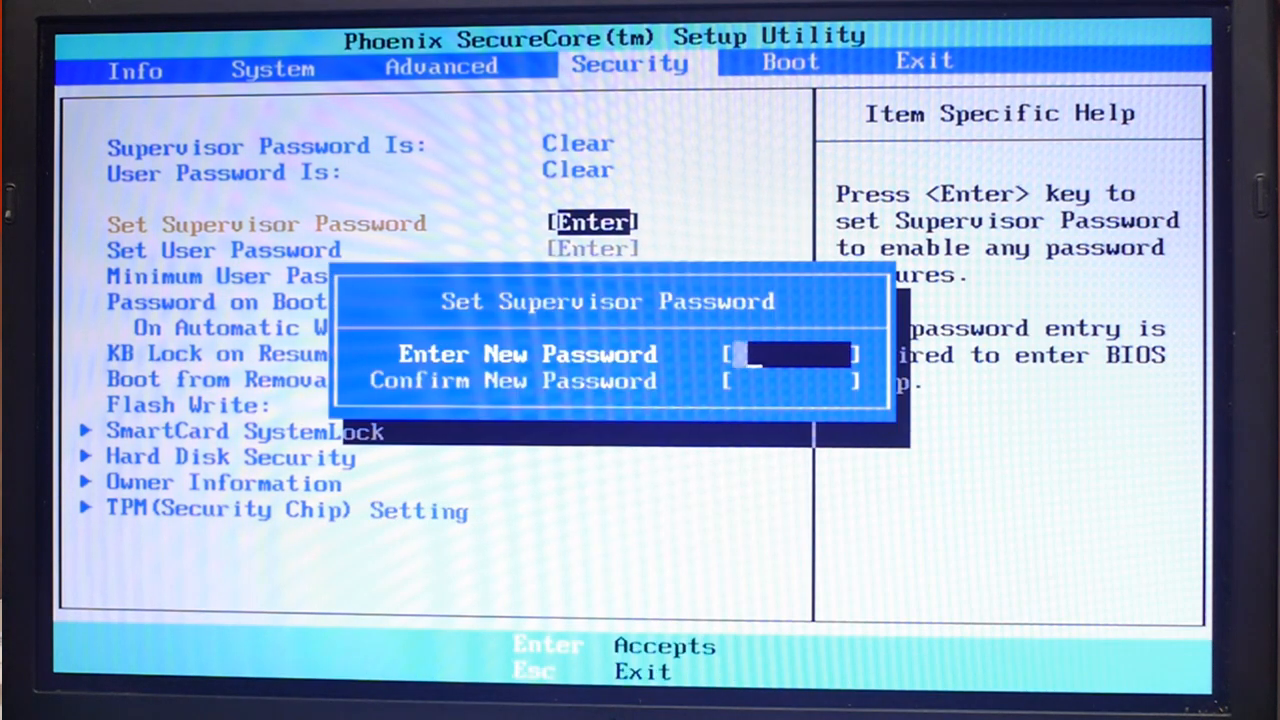
- Leave the supervisor password unset and reach the Drive0 password change prompt
key("Enter")
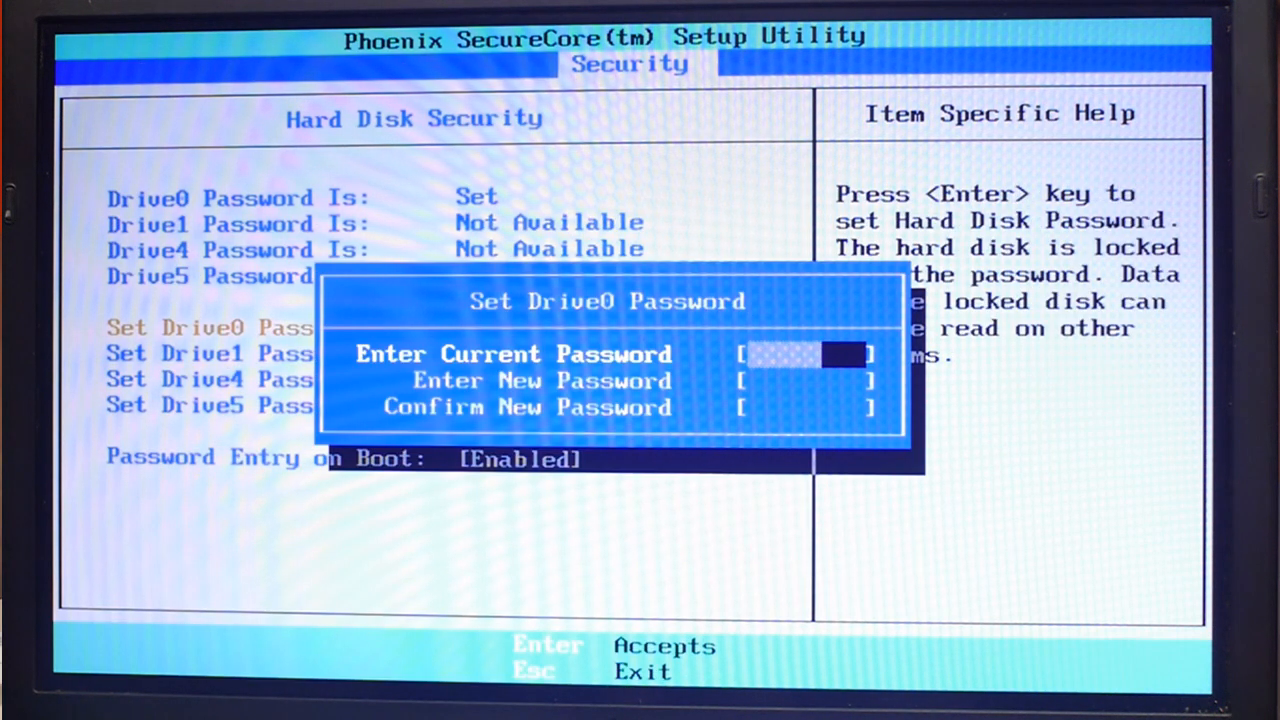
- Submit the current Drive0 password with blank new fields so its status reads Clear
key("enter")
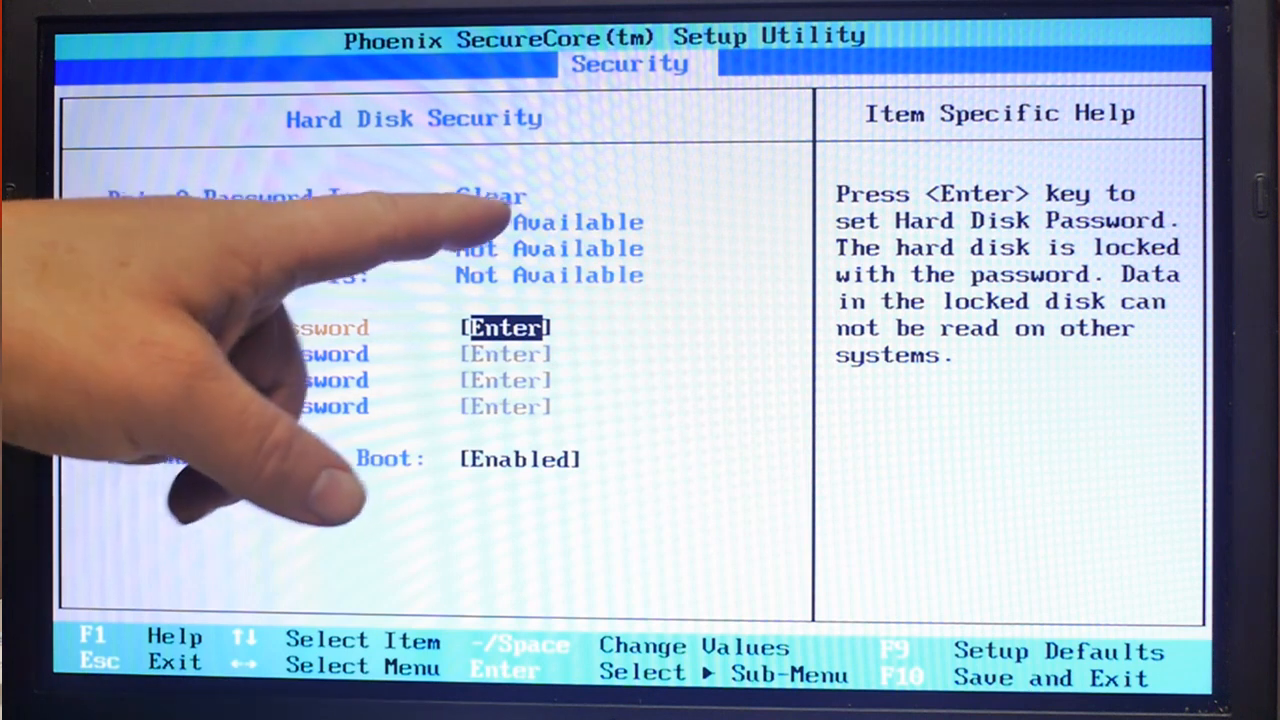
mouse_move(300, 400)
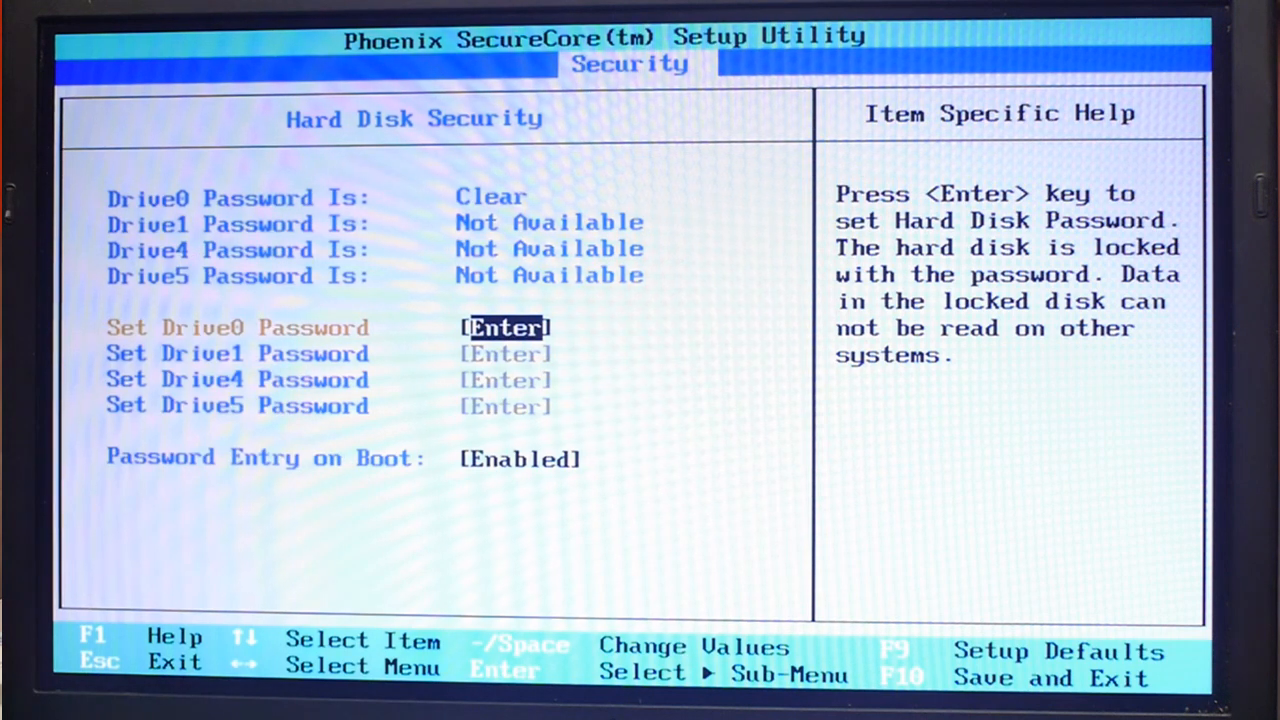